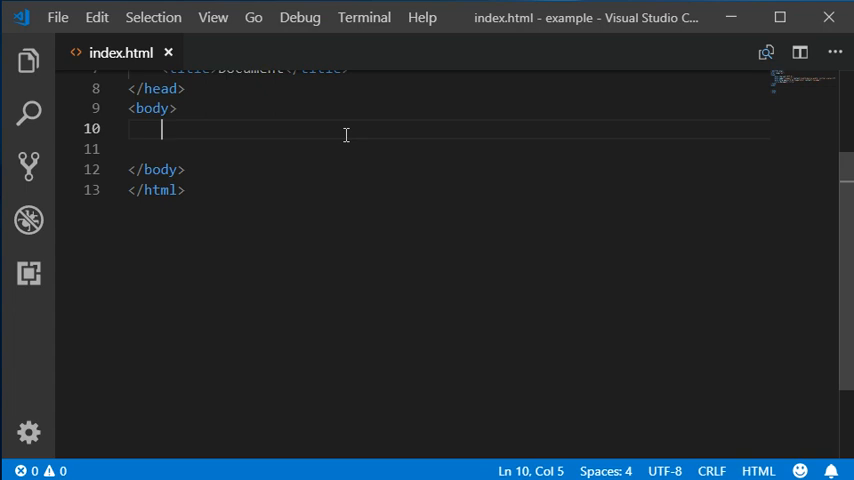
Expand .wrap>.content into a wrap div holding a nested content div.
text(.wrp)
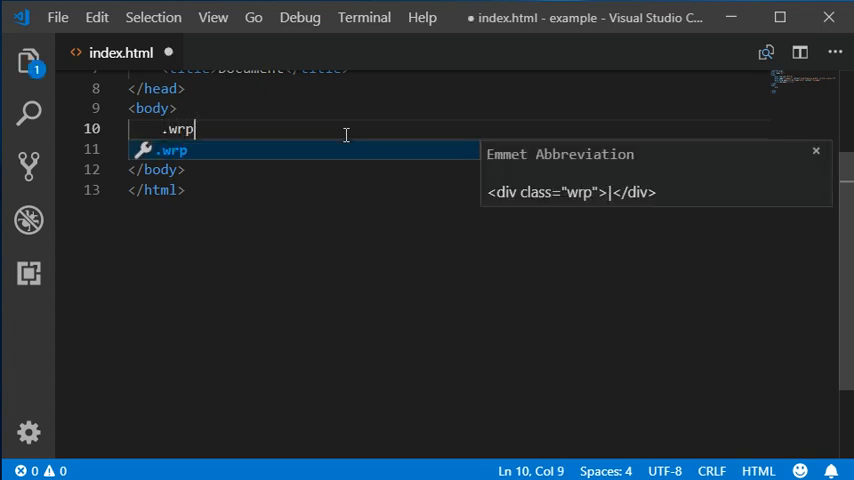
text(a)
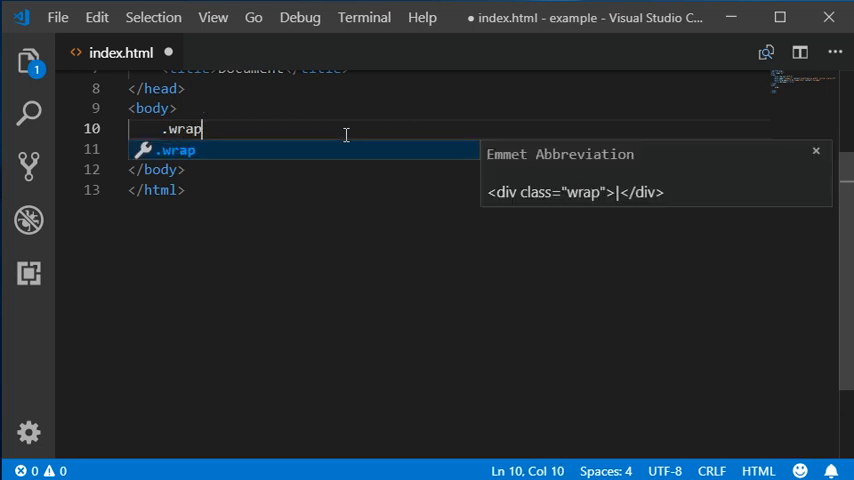
text(>.)
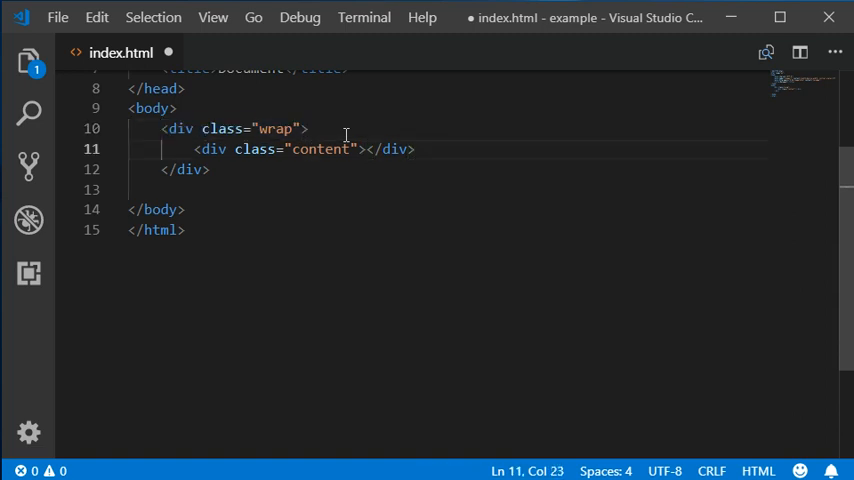
Enter the abbreviation .div.wrap>div.content on a blank line inside the content div.
key(Enter)
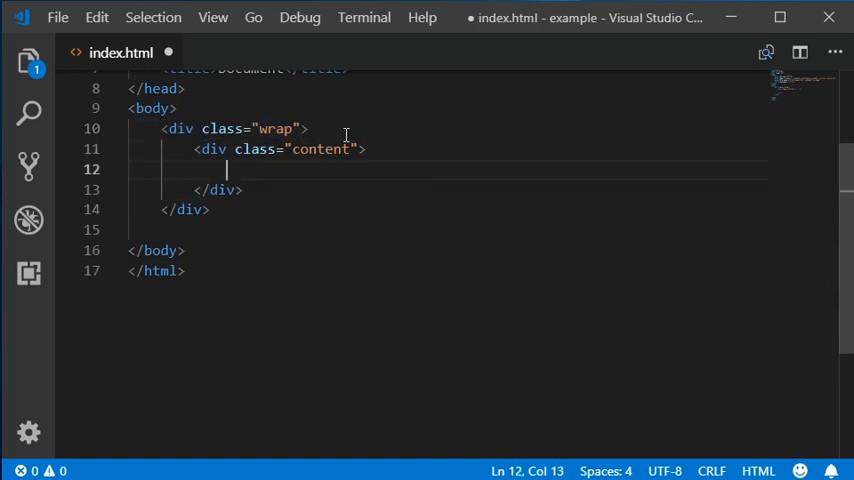
text(.)
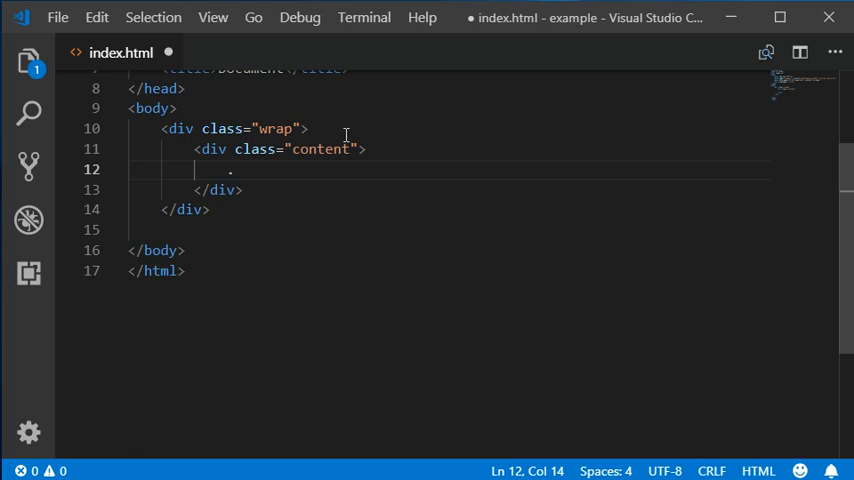
text(div.)
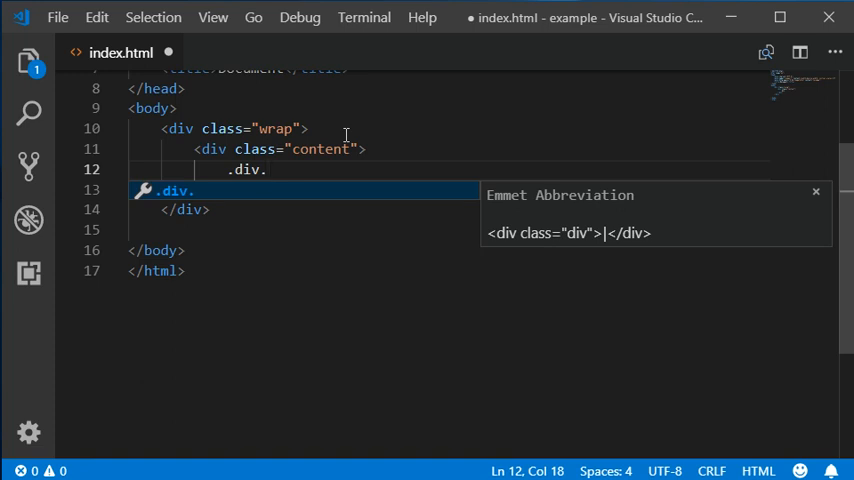
text(wr)
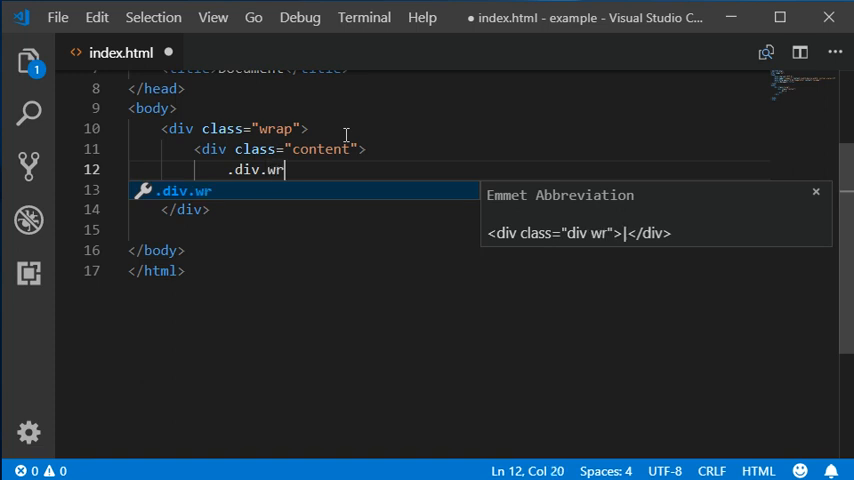
text(ap)
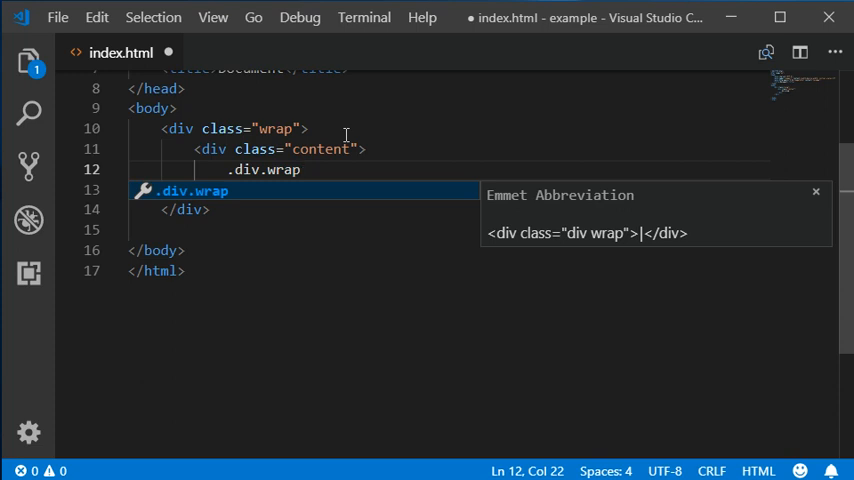
text(>div)
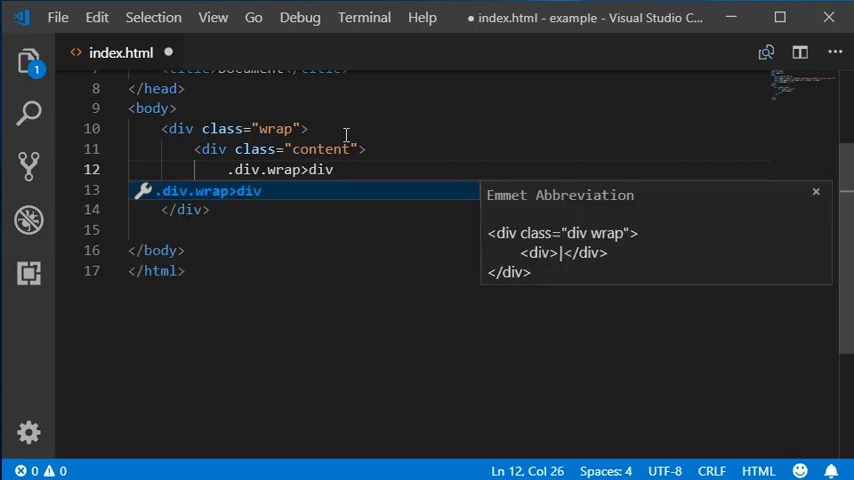
text(.content)
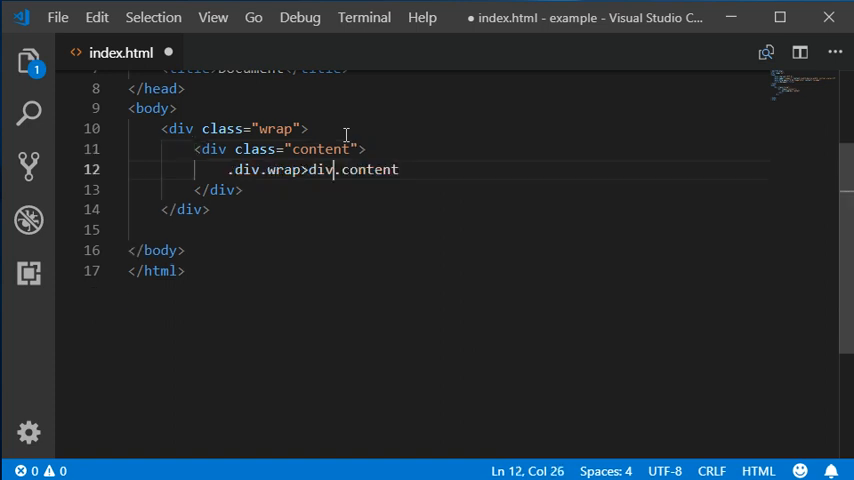
Undo back to the unexpanded .wrap>.content abbreviation in the body.
double_click(320, 169)
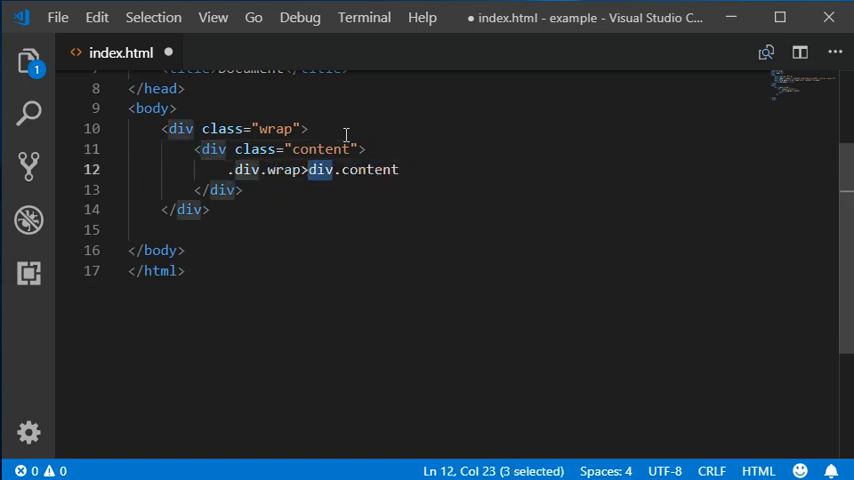
click(251, 169)
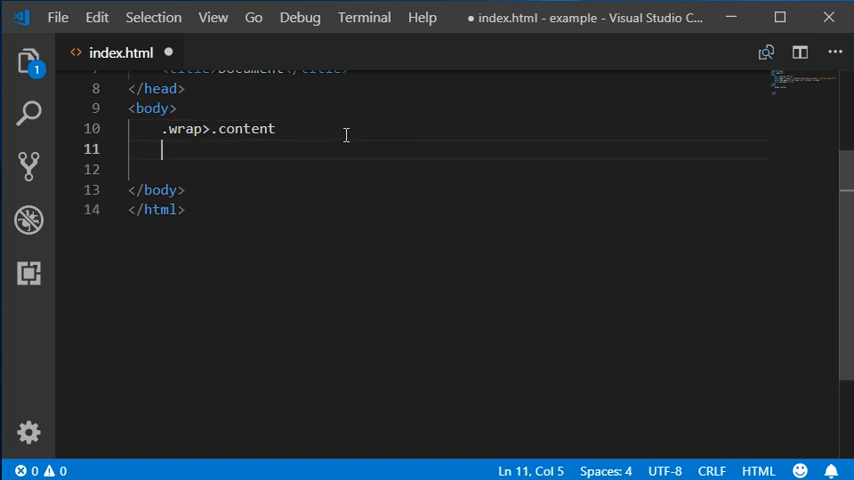
Expand .wrap>.content into nested divs and start typing div.wrap> on the next line.
key(Backspace)
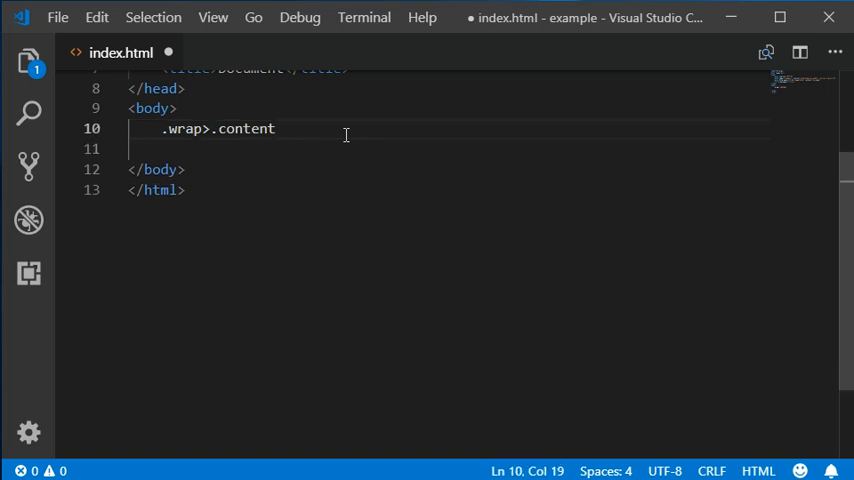
key(Tab)
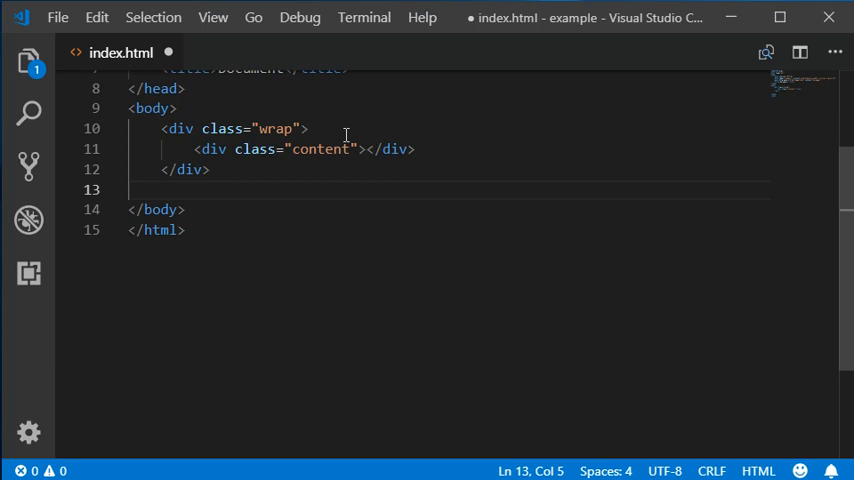
text(div.)
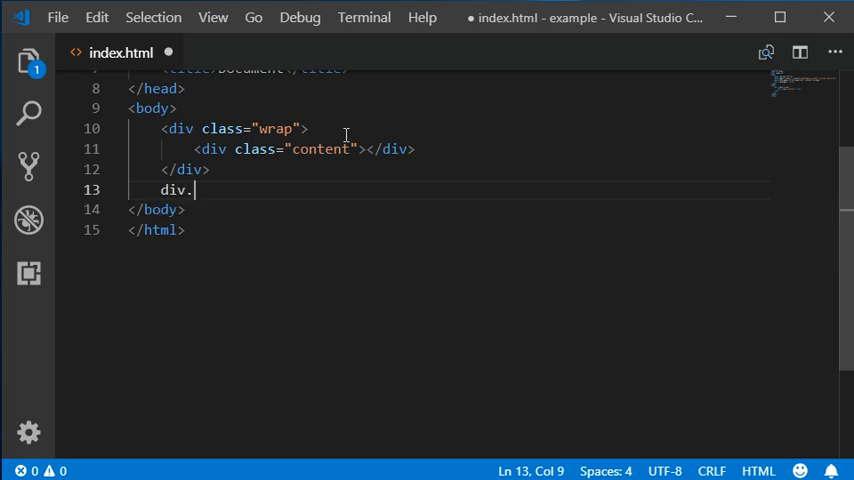
text(wrap>)
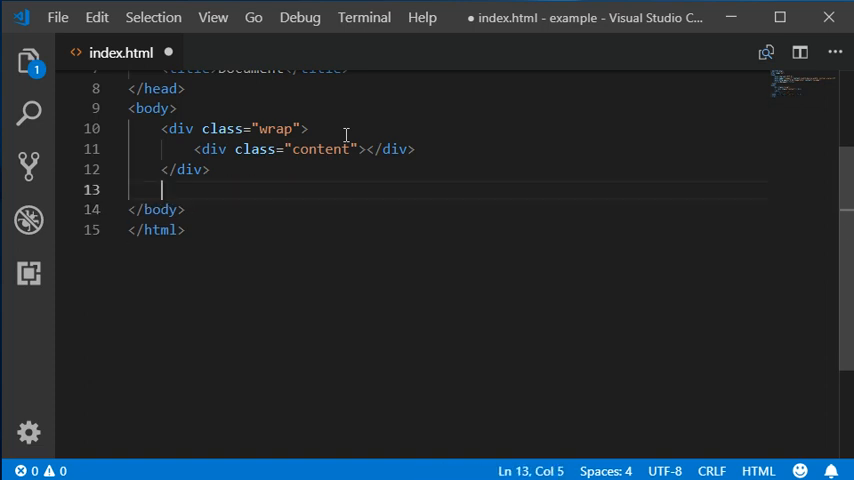
Discard the extra test wrap markup, leaving only the wrap div with its content div.
text(.s)
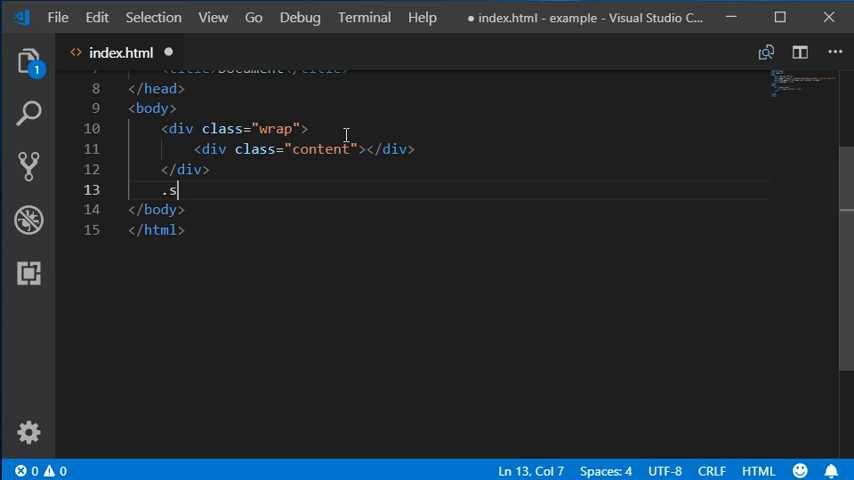
key(Backspace)
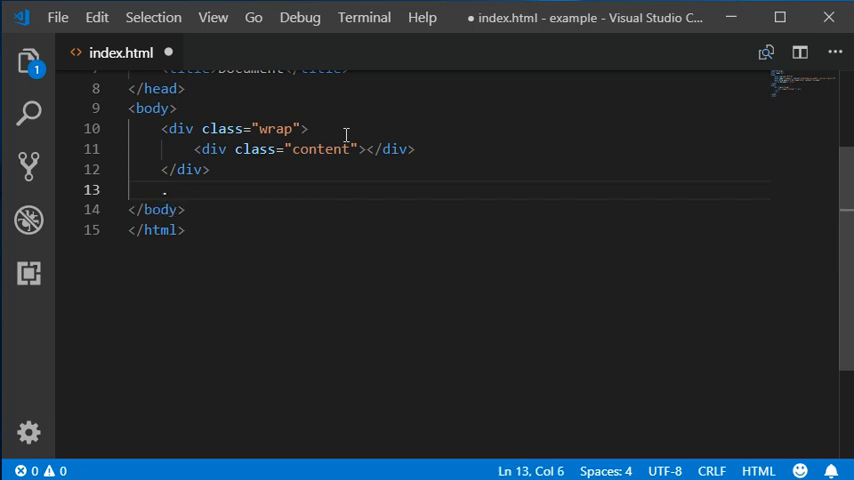
text(wrap"></div>)
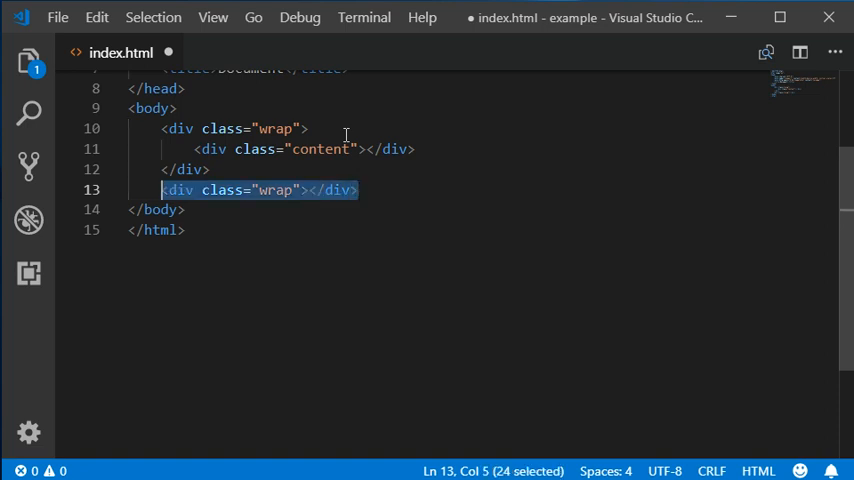
key(Delete)
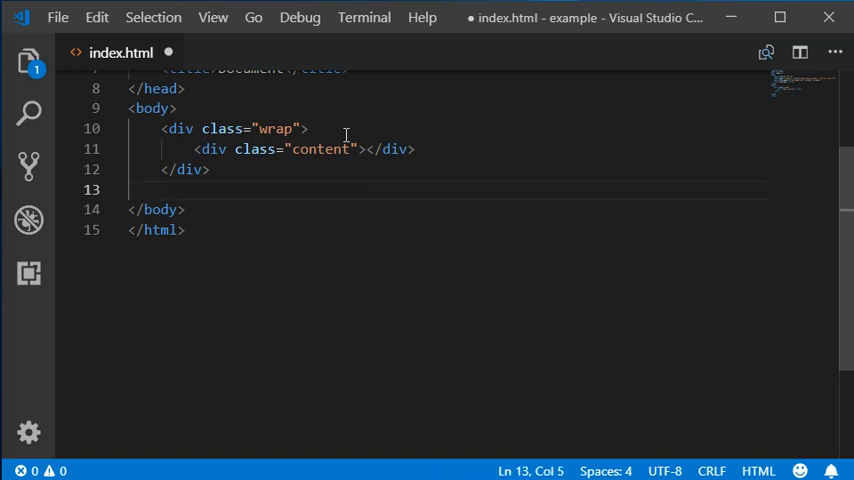
text(p.wra)
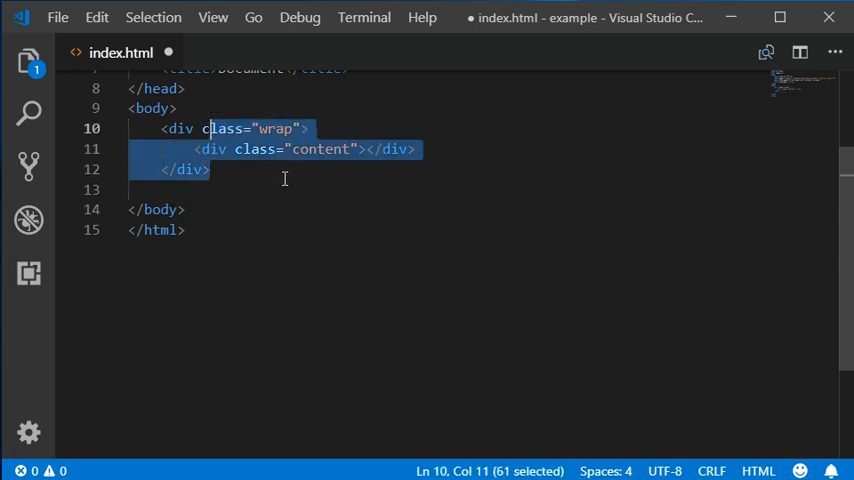
Expand an em containing a span with class info inside the body.
text(em>)
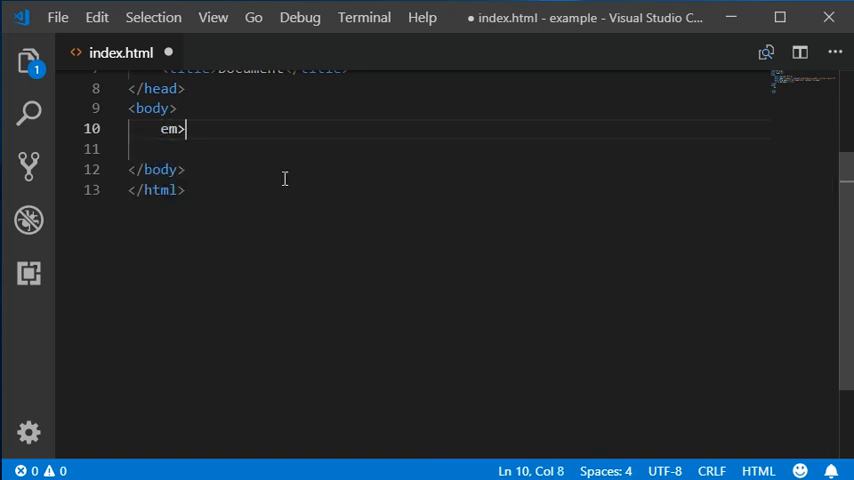
text(.inf)
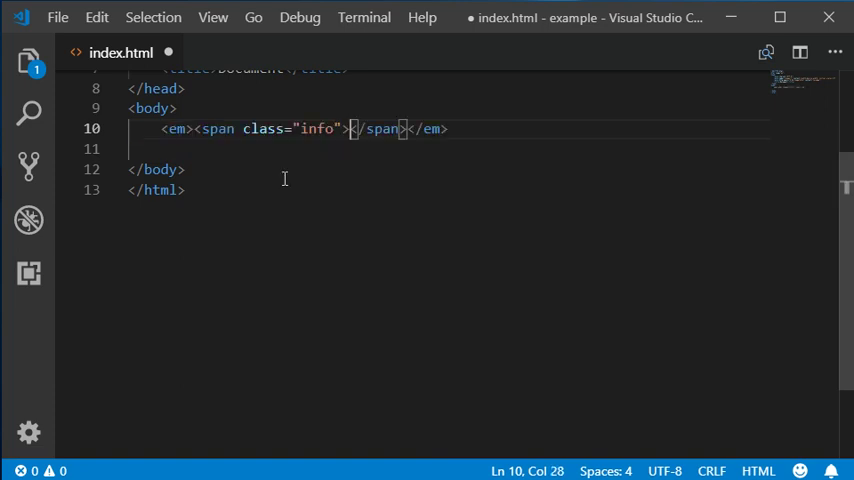
Select the em/span line and delete it, leaving the body empty.
click(196, 128)
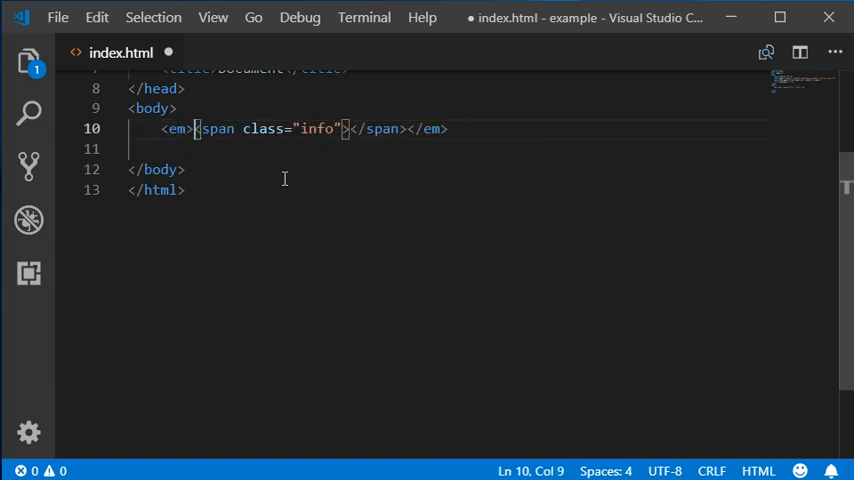
double_click(316, 128)
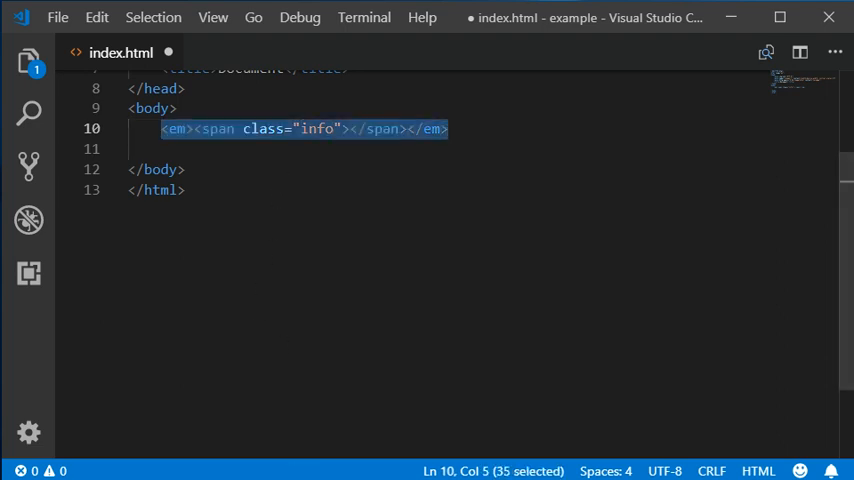
click(452, 128)
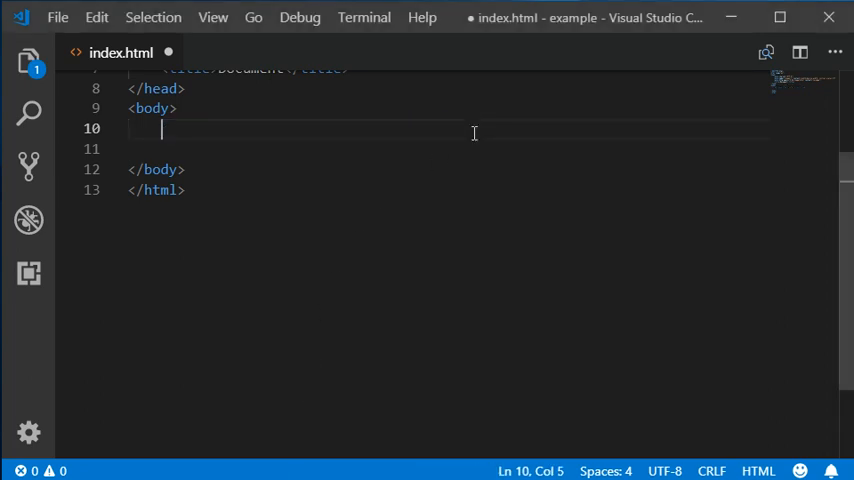
Expand ul>.item*3 into a list with three li elements of class item.
text(ul>)
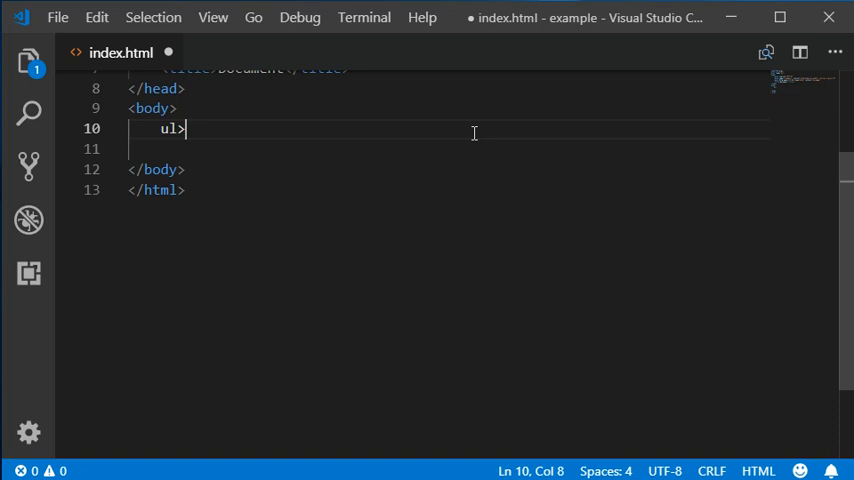
text(>.ite)
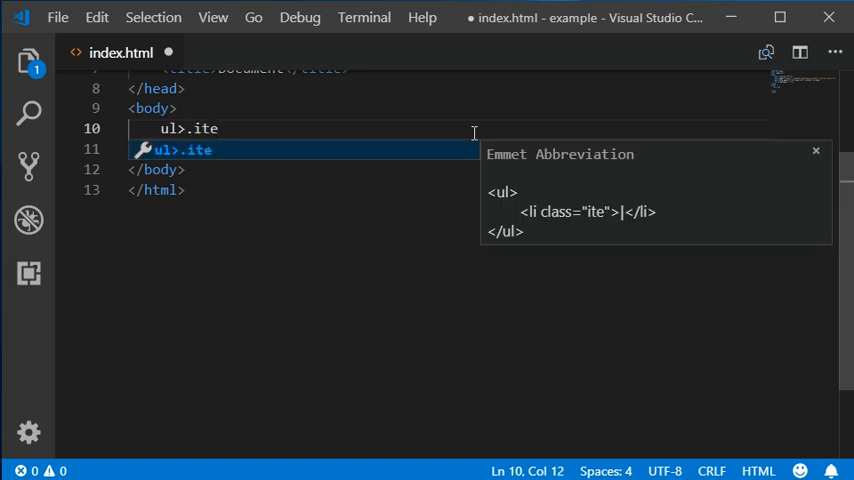
text(m())
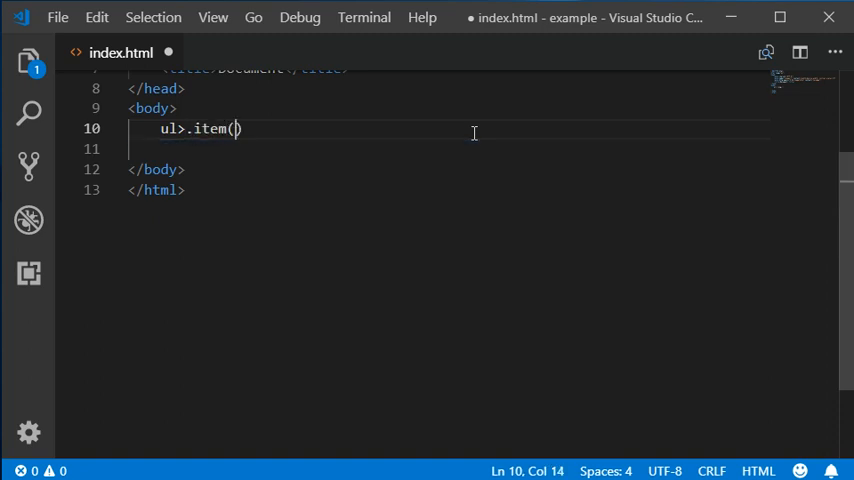
text(*)
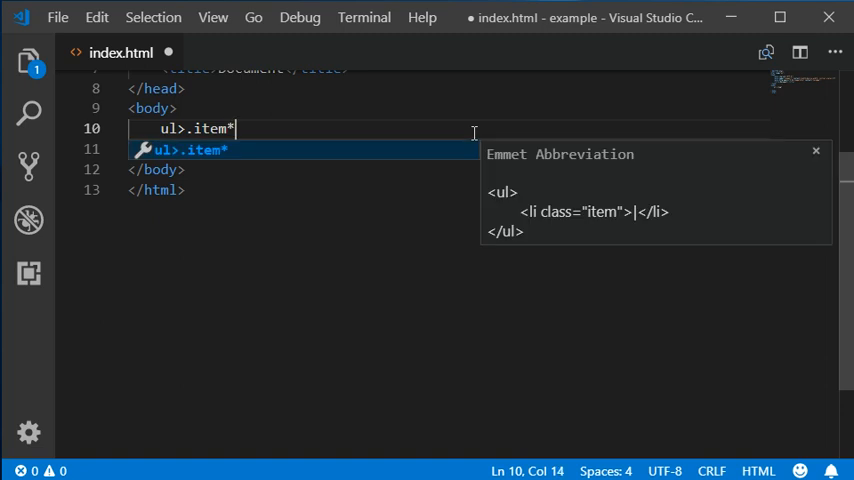
text(3)
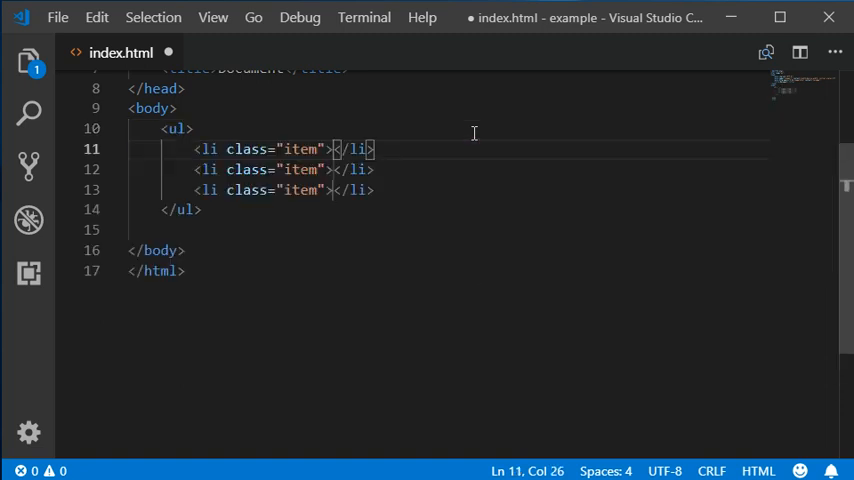
Undo the expansion back to the ul>.item*3 abbreviation.
double_click(208, 149)
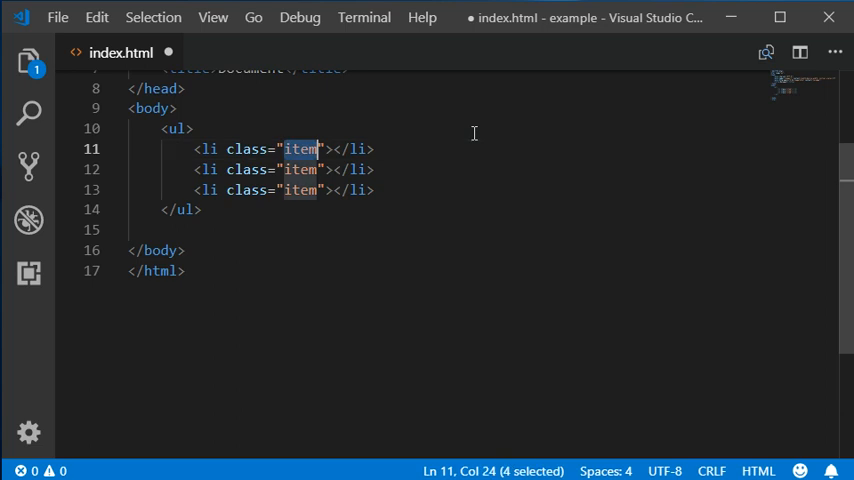
key(ctrl+z)
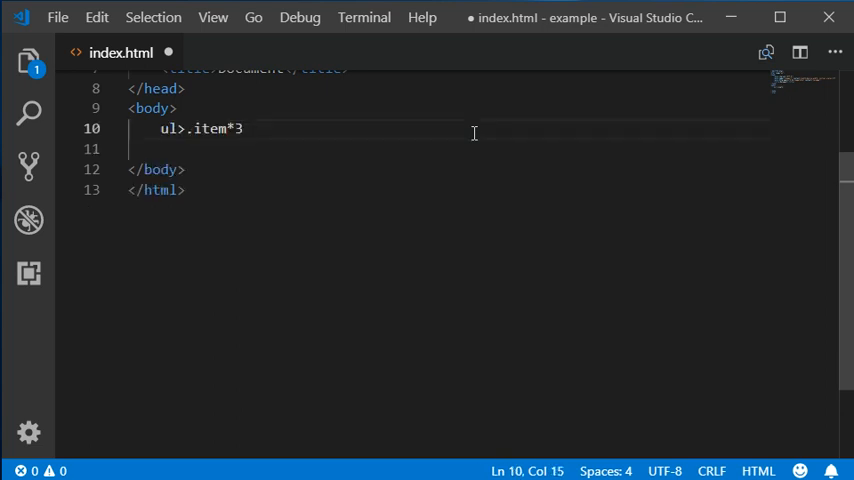
double_click(170, 128)
text(<div class="item"></div>)
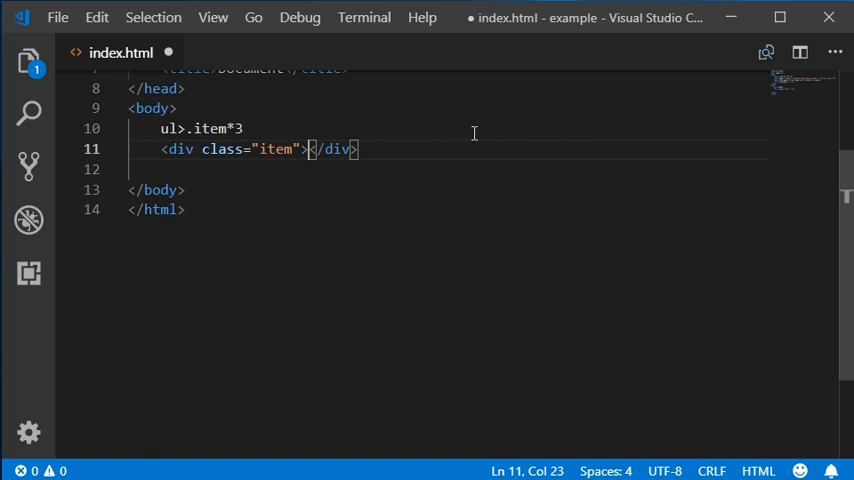
double_click(180, 149)
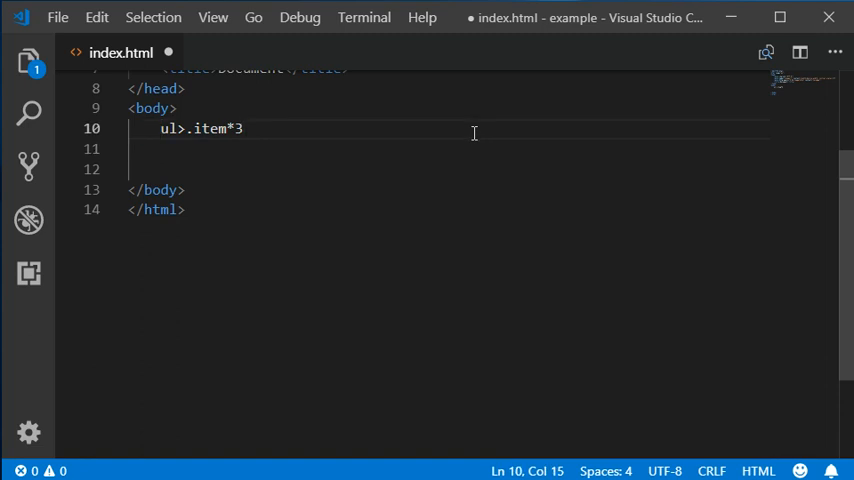
text(ul>)
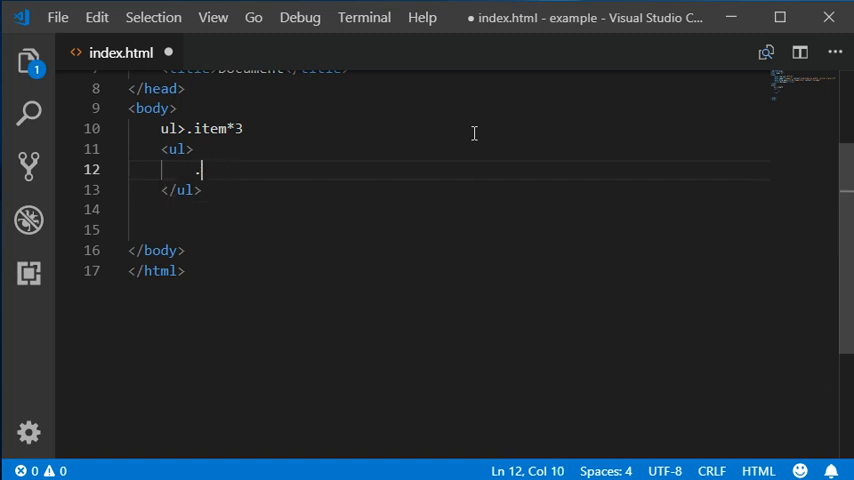
text(item)
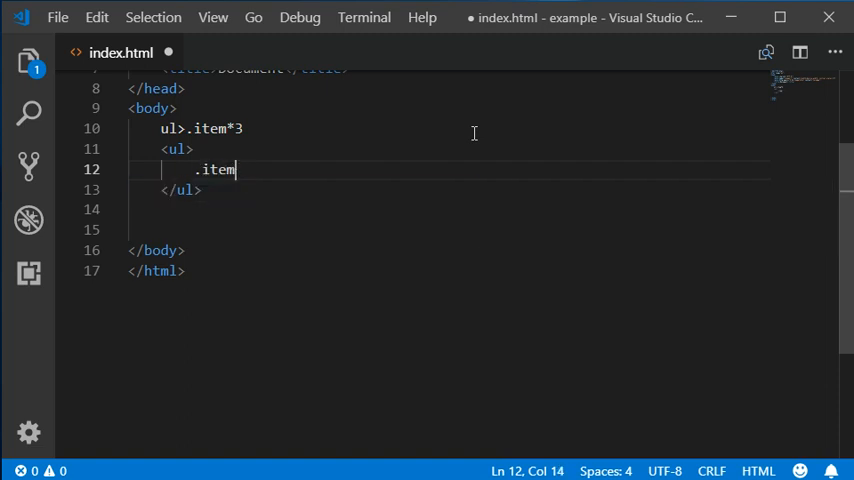
key(Tab)
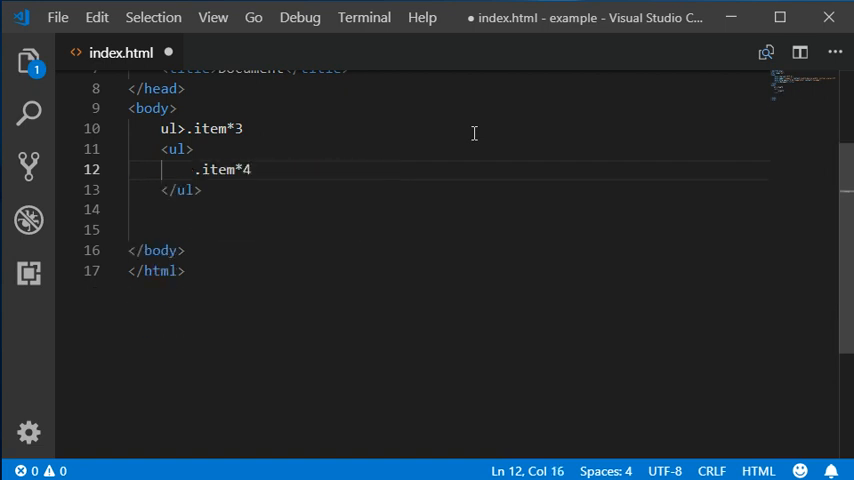
text(li)
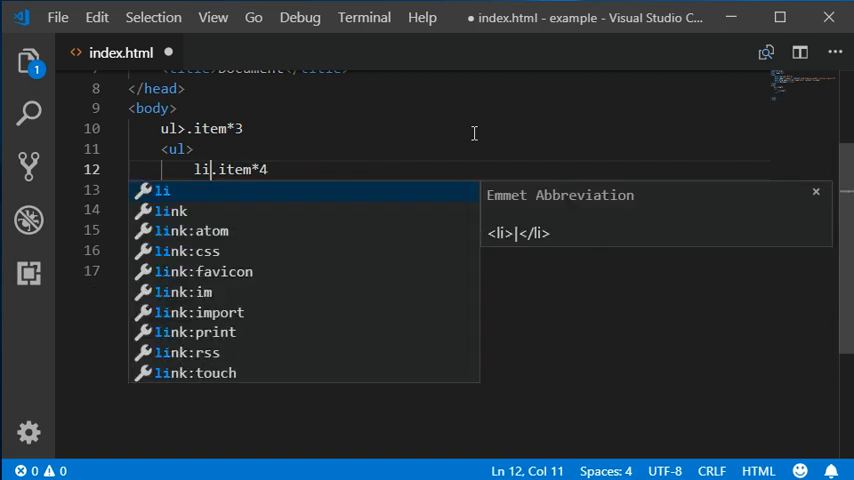
text(.item*4)
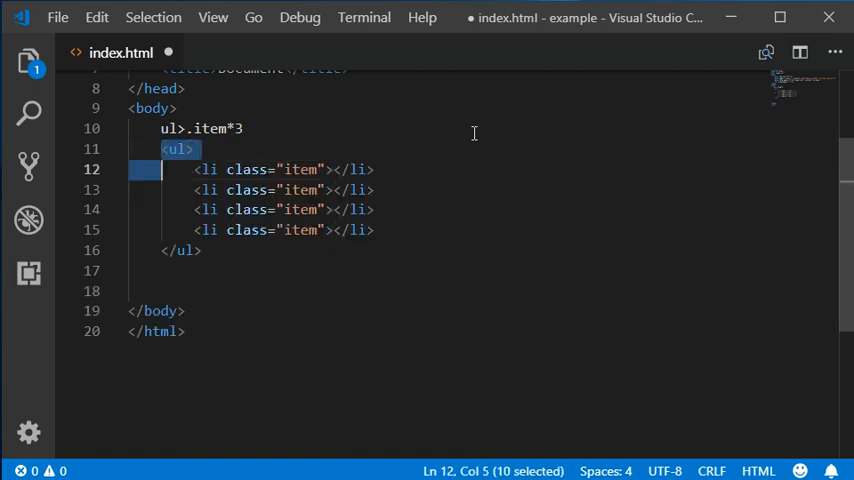
text(li.item*4)
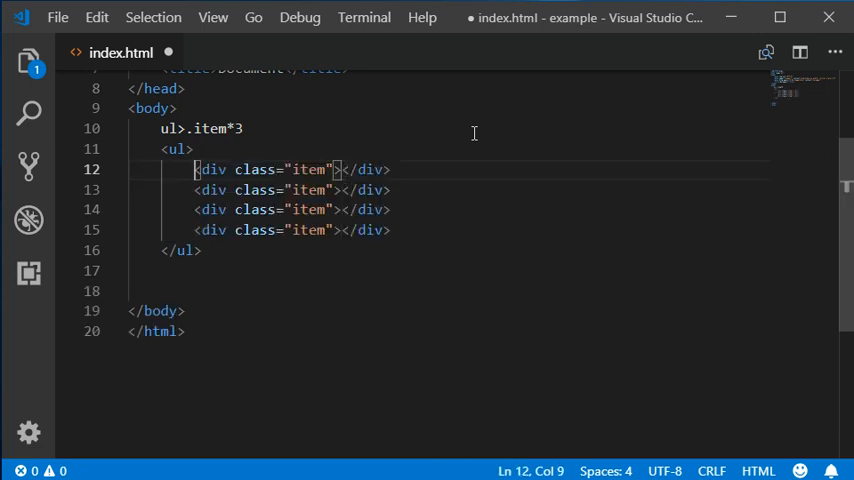
click(194, 149)
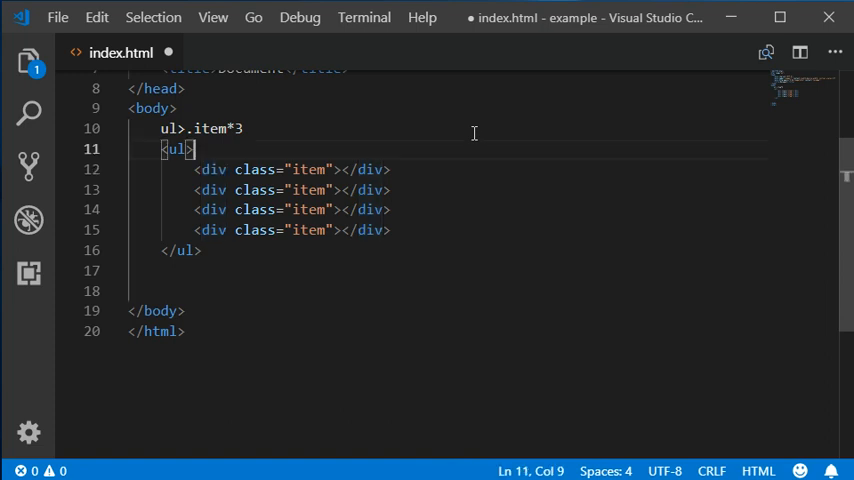
key(ctrl+z)
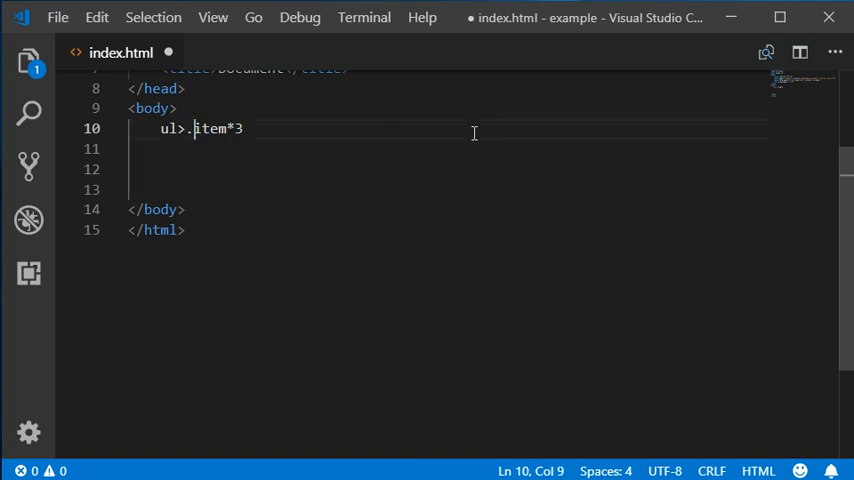
Expand ul>.item*3 into a three-item list and inspect its ul and li tag names.
key(Tab)
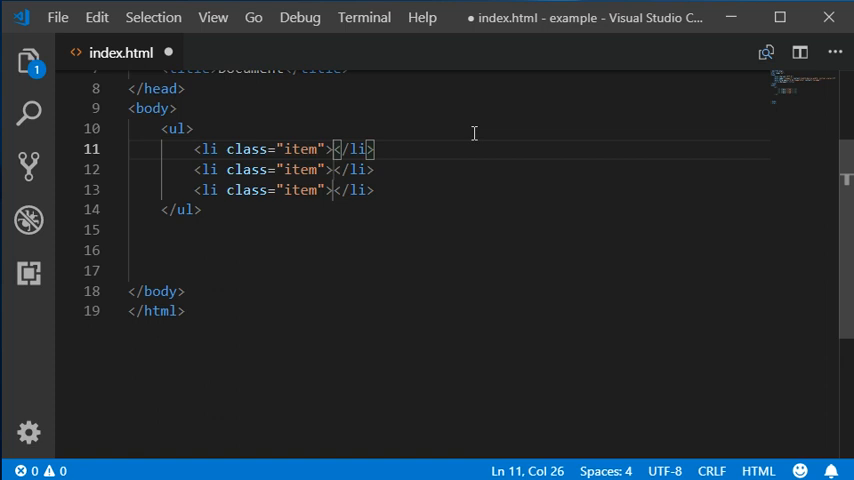
mouse_move(381, 183)
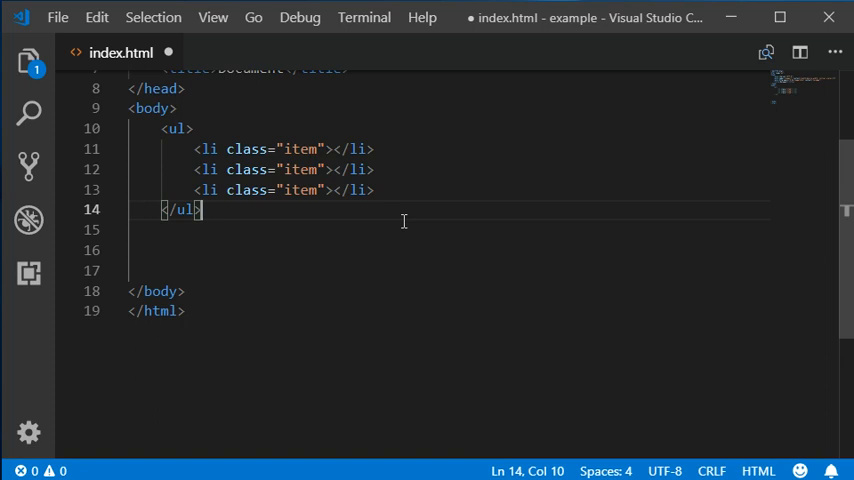
double_click(177, 128)
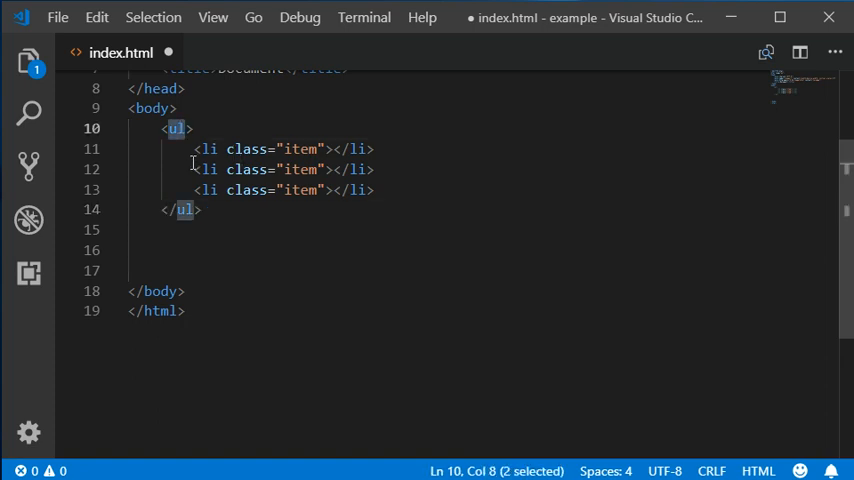
double_click(208, 148)
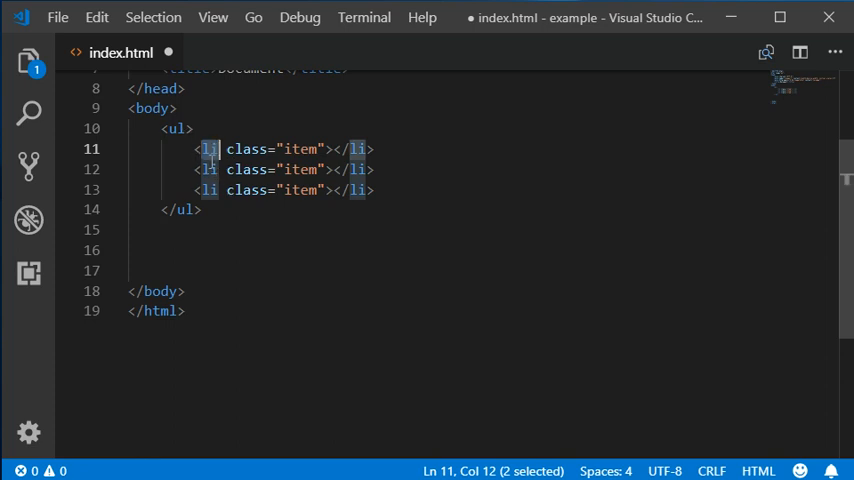
mouse_move(207, 149)
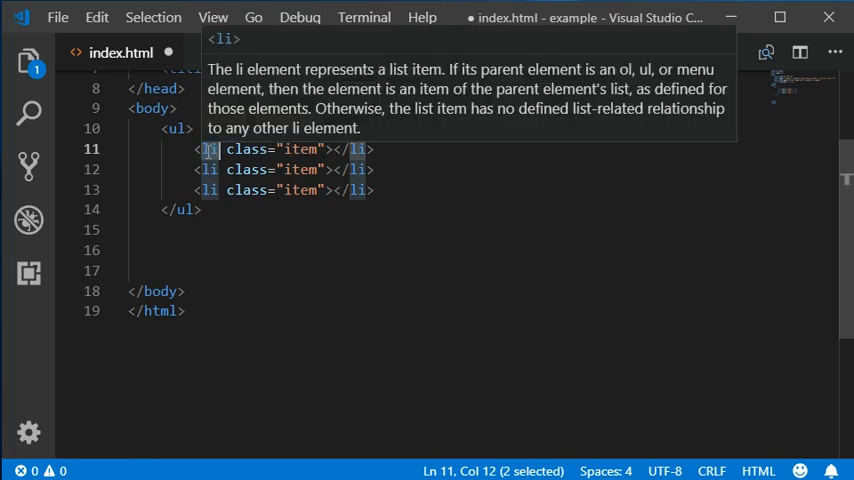
click(200, 209)
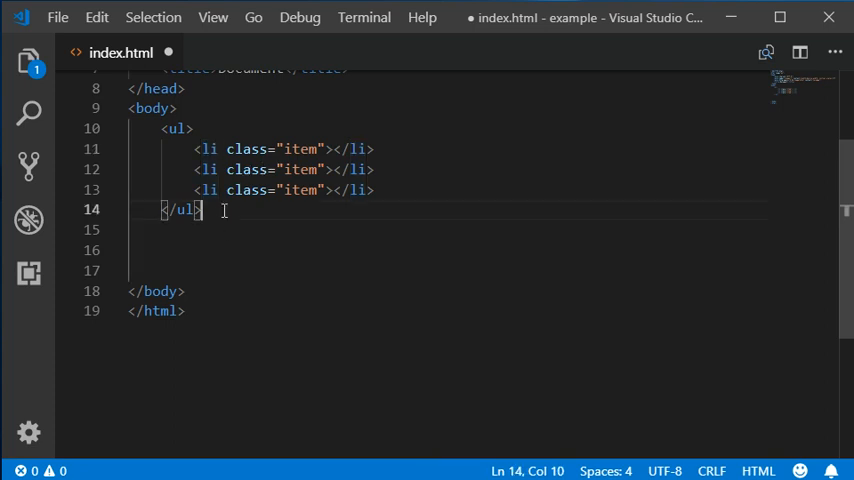
double_click(300, 149)
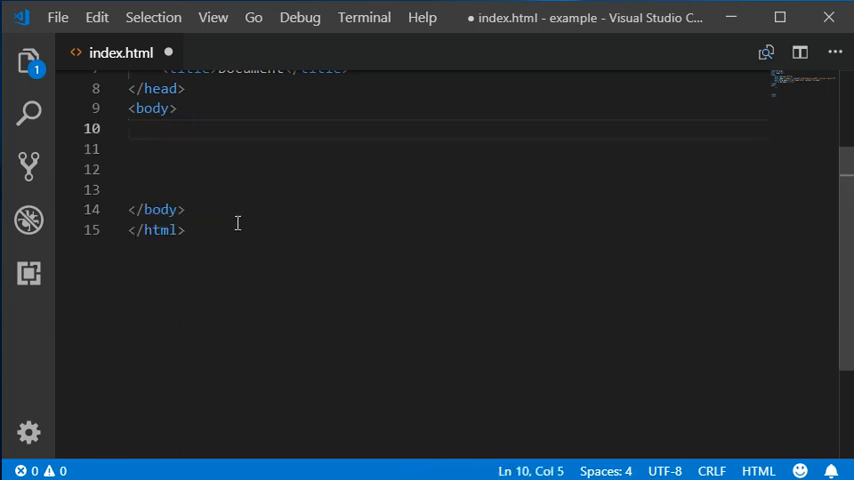
Enter the abbreviation table>#row$*4 for four numbered rows.
text(table)
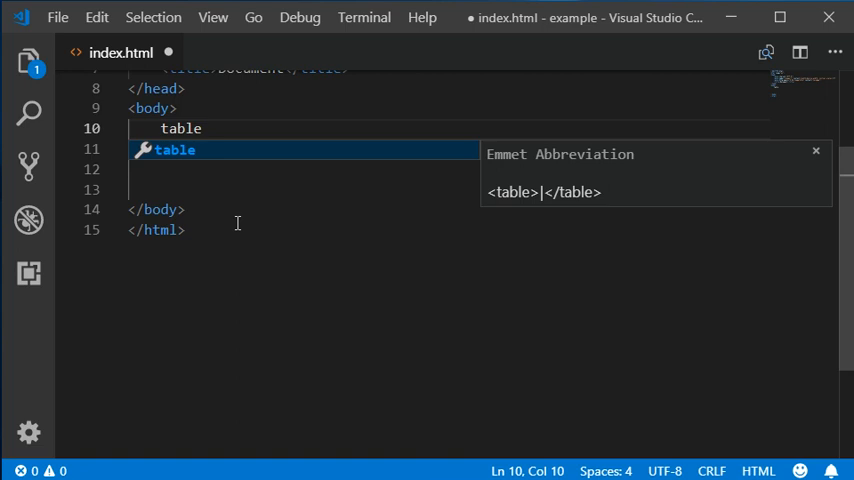
text(>)
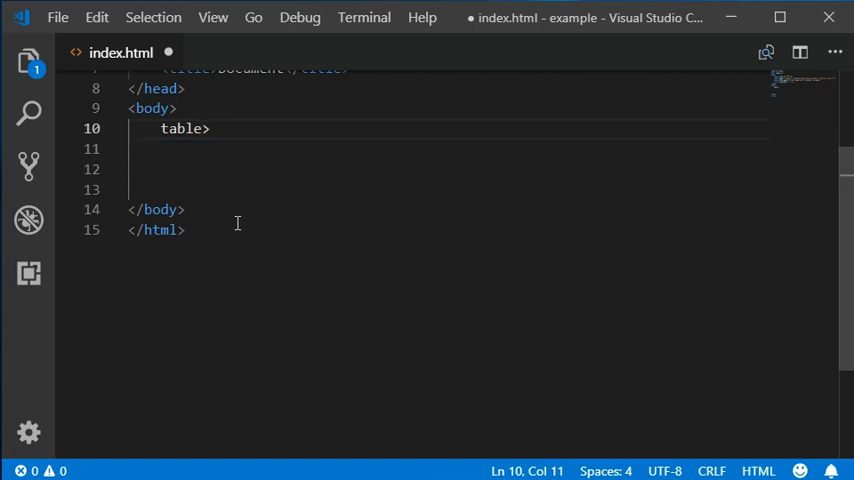
text(#r)
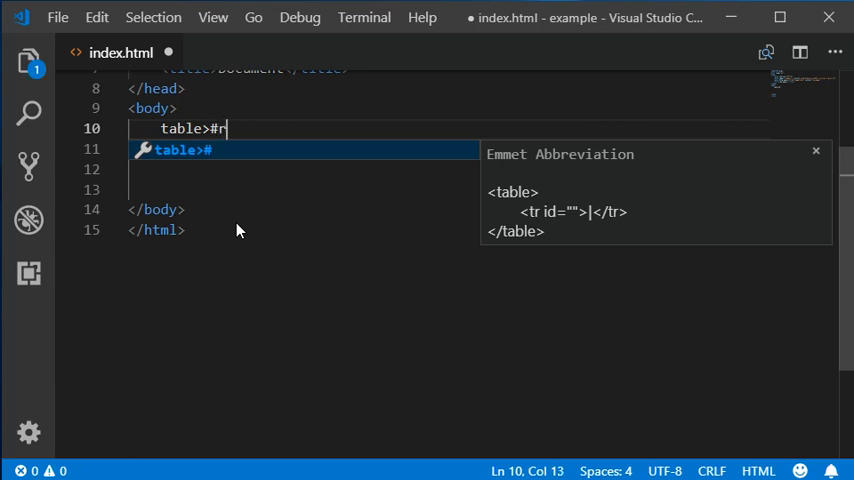
text(ow)
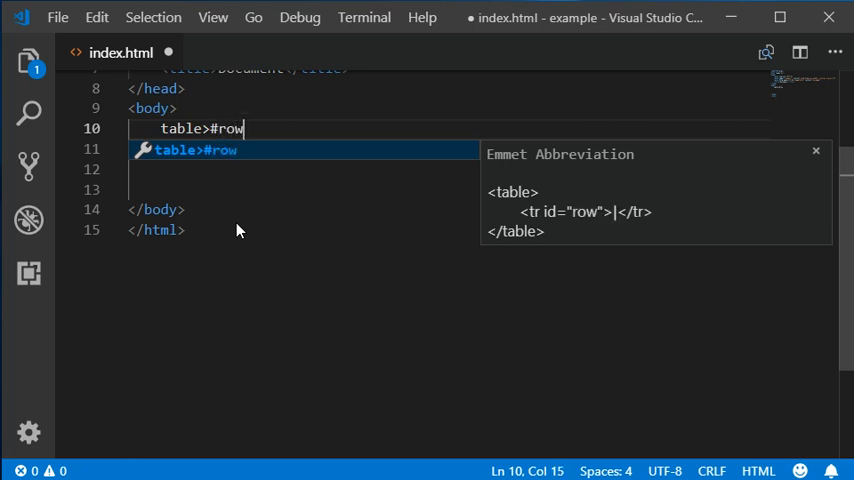
text($)
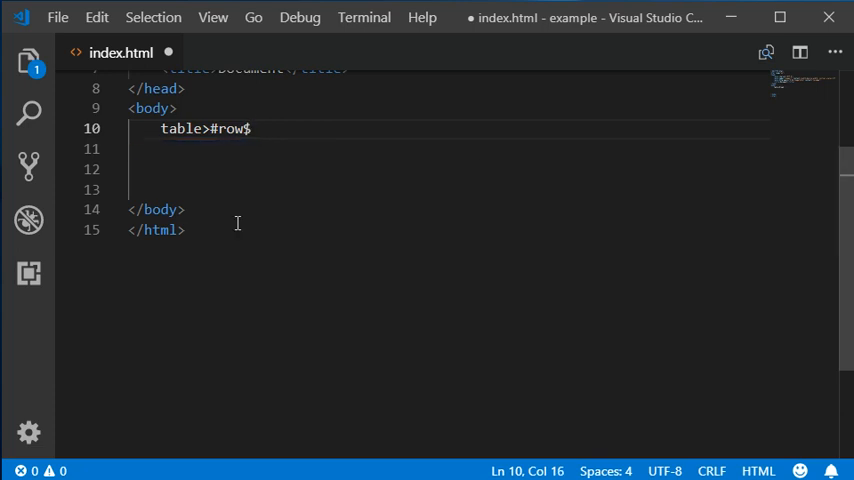
text(*4>)
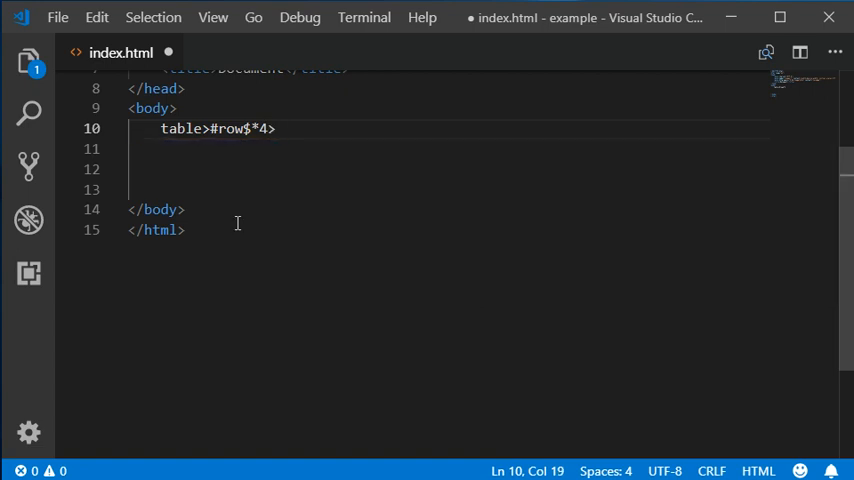
Add [colspan=2] and expand into a table with rows row1–row4 holding colspan="2" cells.
text([)
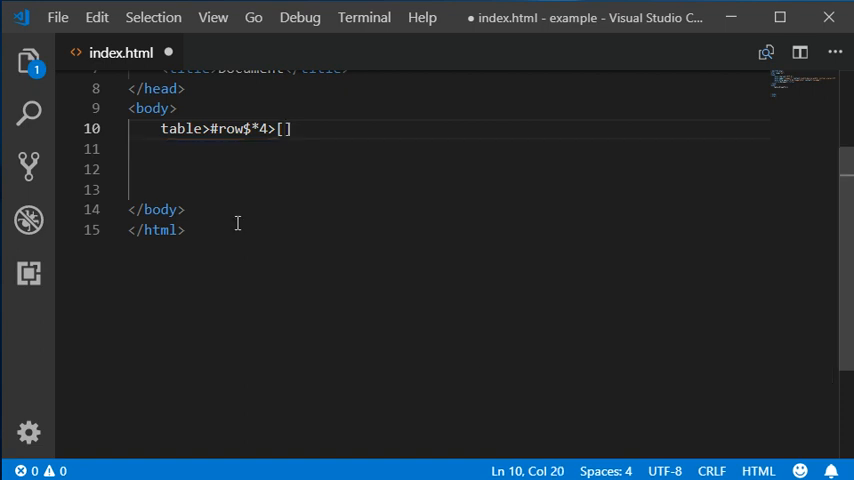
text(c)
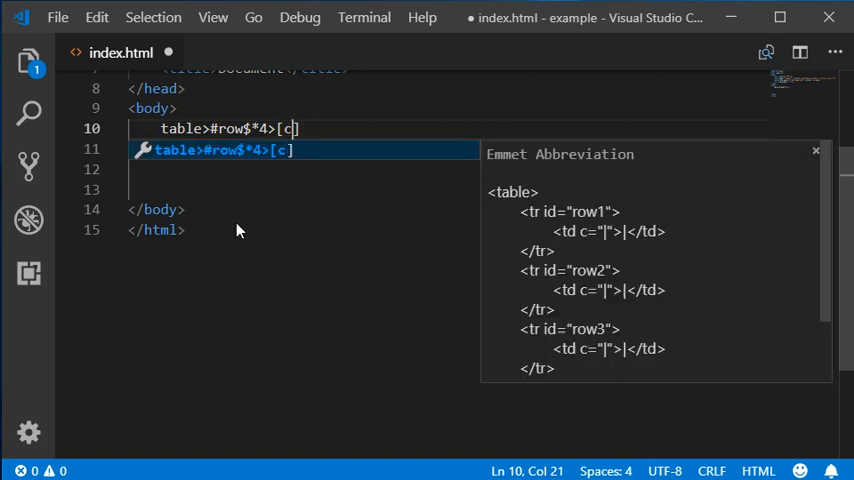
text(olspan=)
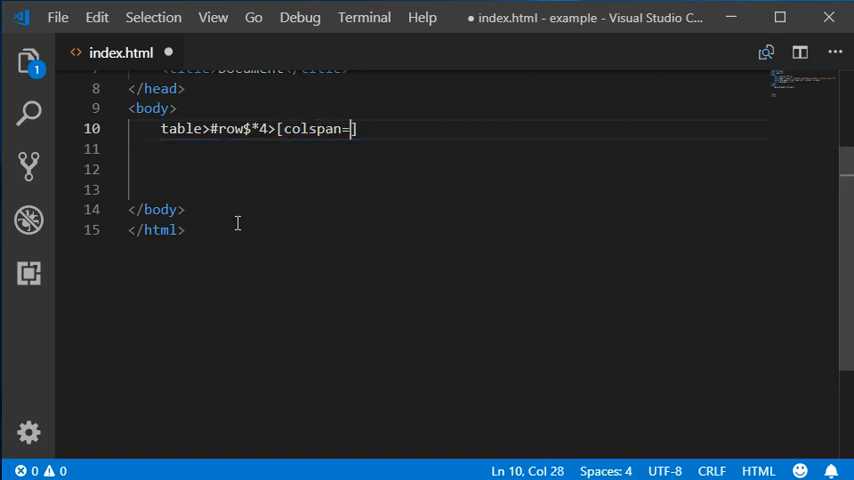
text(2])
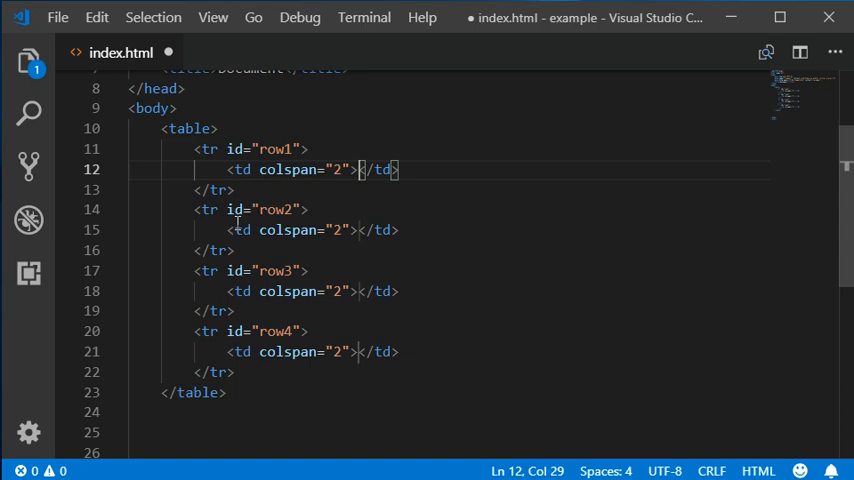
key(ctrl+z)
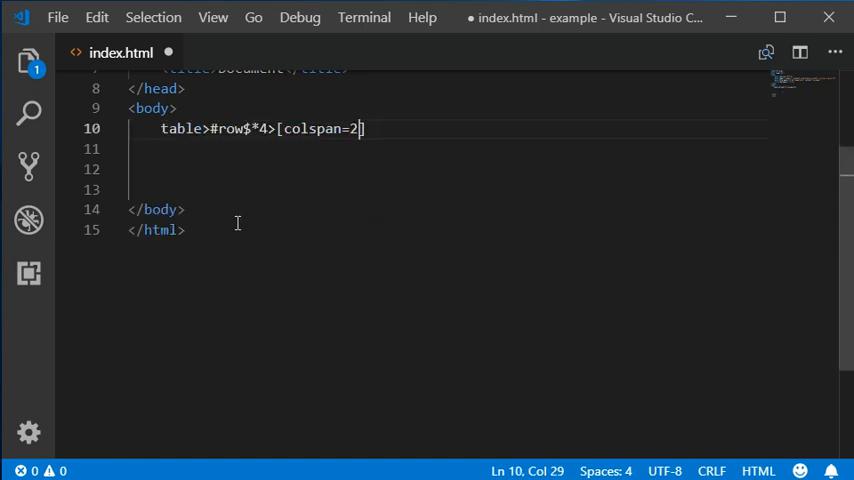
click(212, 128)
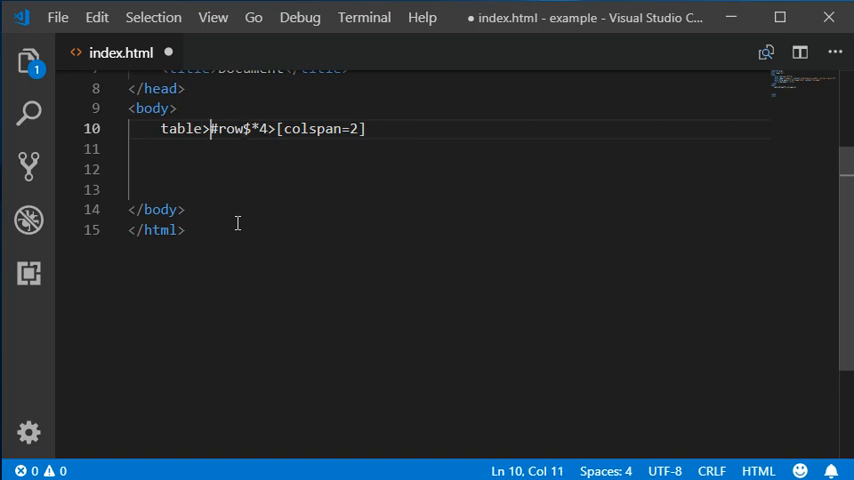
click(246, 128)
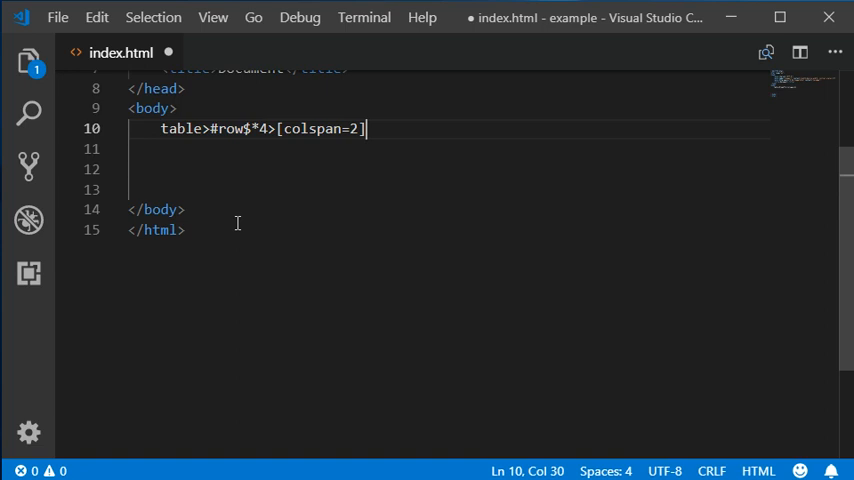
key(Tab)
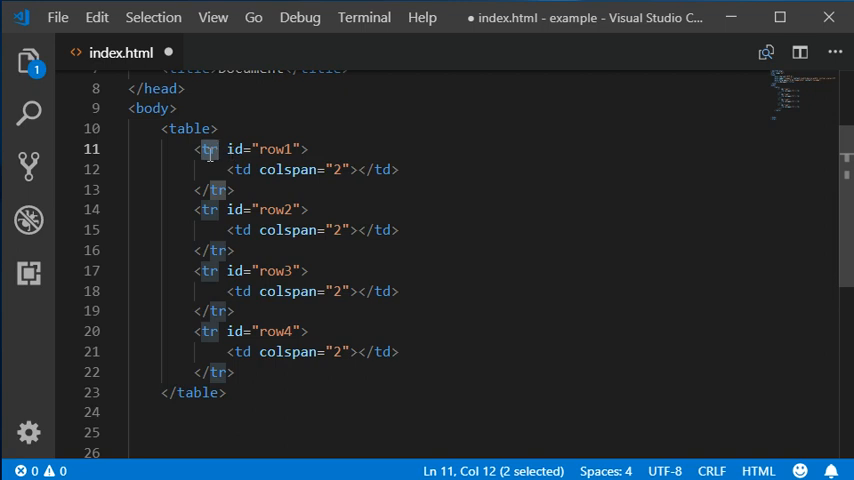
mouse_move(209, 148)
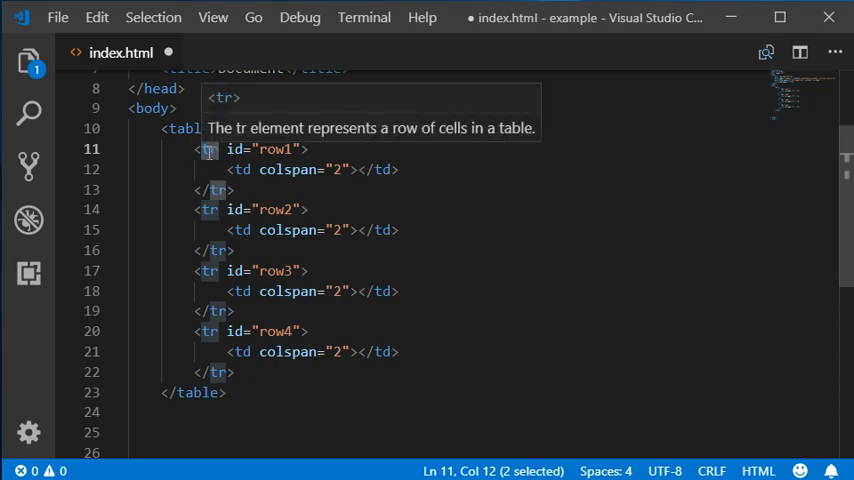
scroll(down, 3)
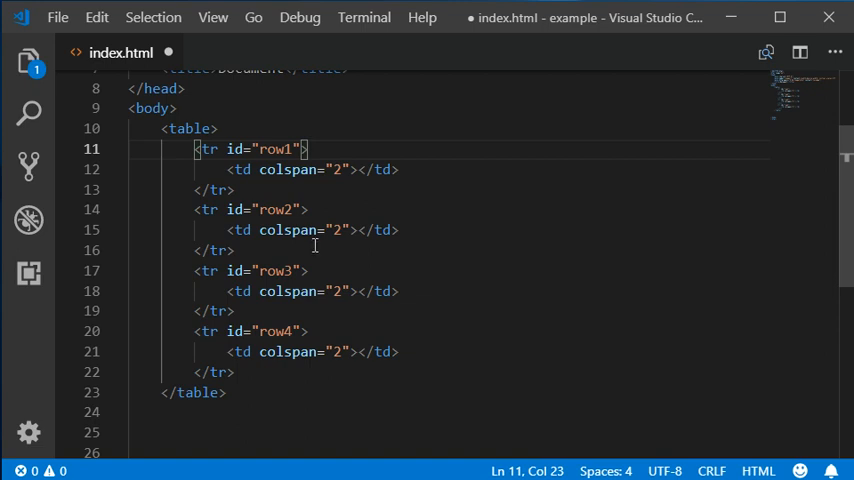
click(235, 372)
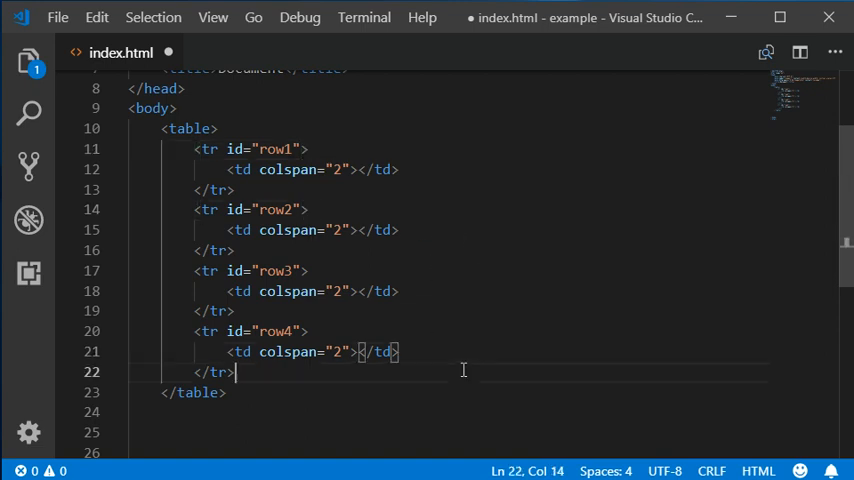
Add a paragraph holding an empty span with class item after the fourth row.
text(\)
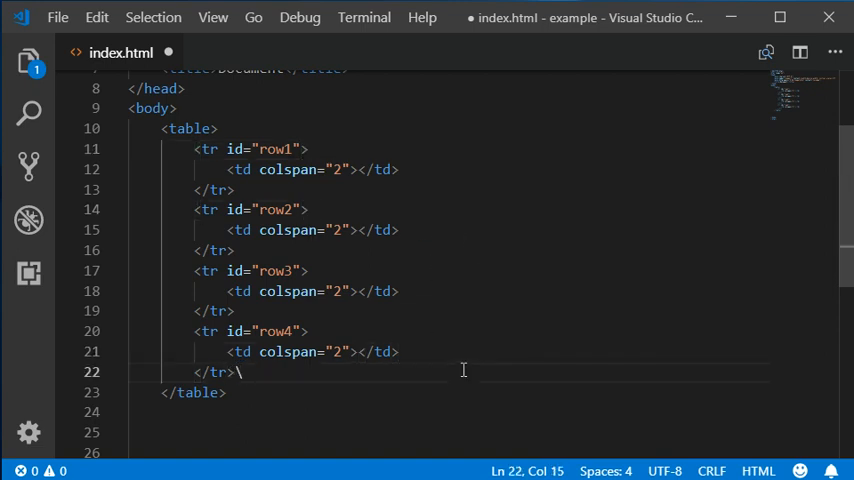
text(p)
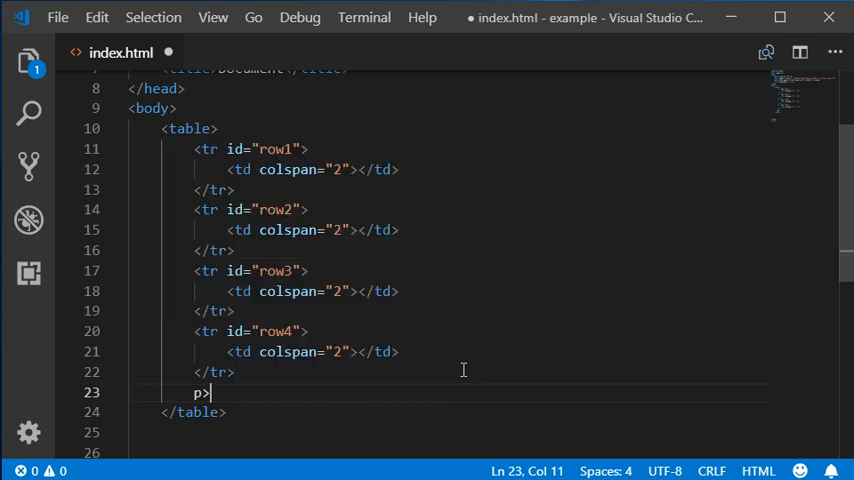
text(><span class="item"></span></p>)
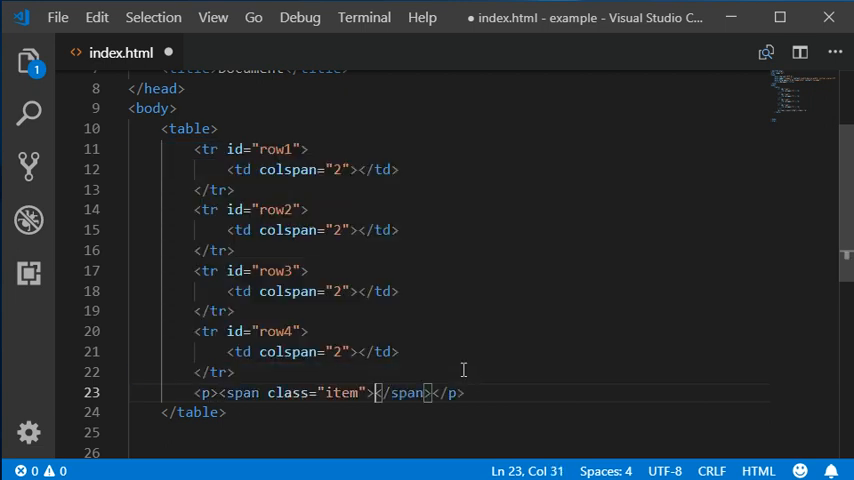
double_click(242, 392)
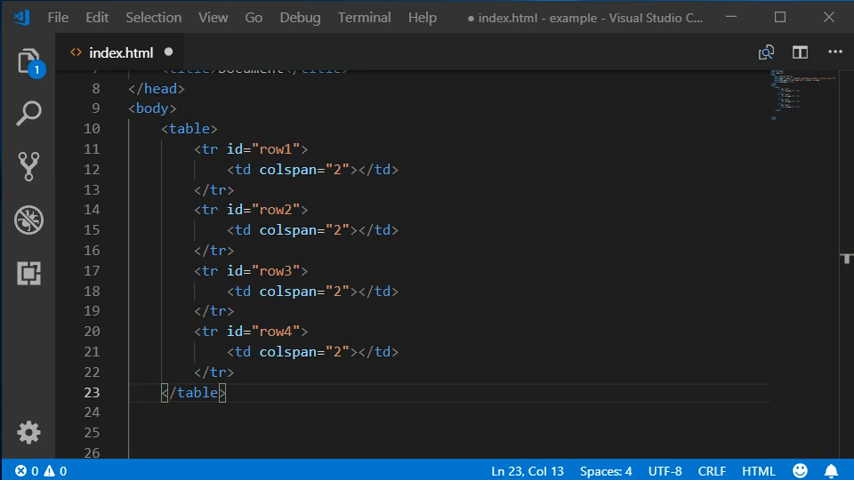
mouse_move(169, 196)
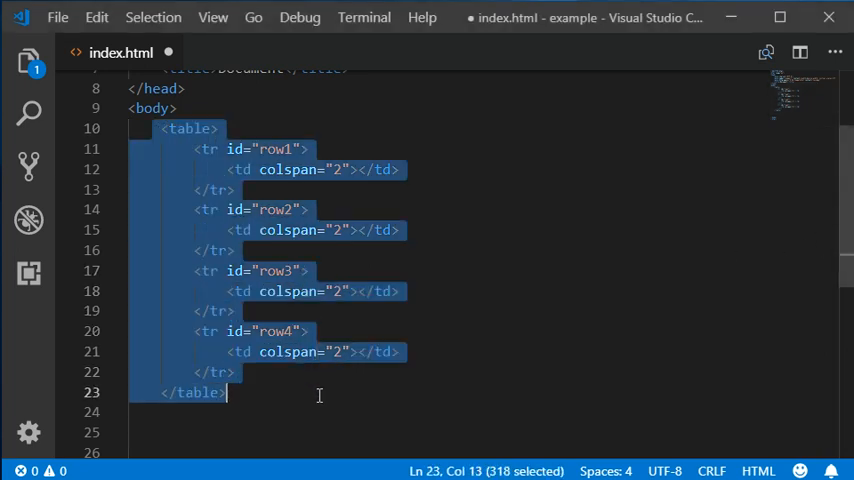
Deselect the table markup, leaving the body with only the four-row table.
click(303, 392)
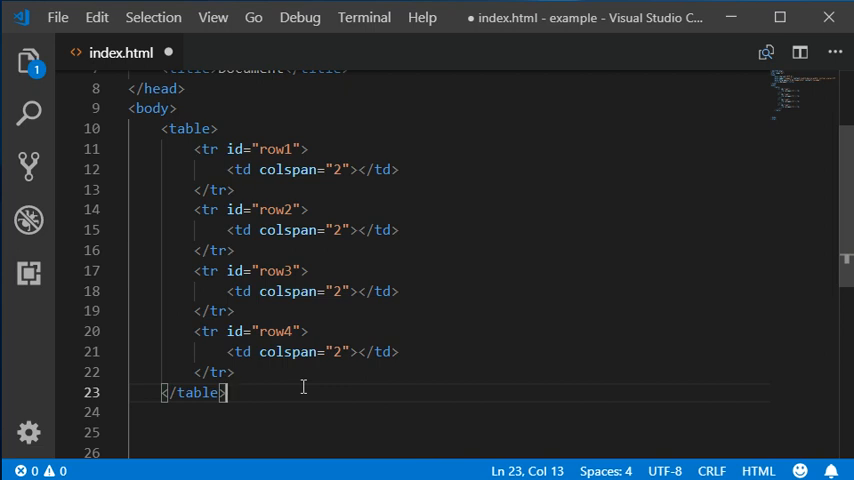